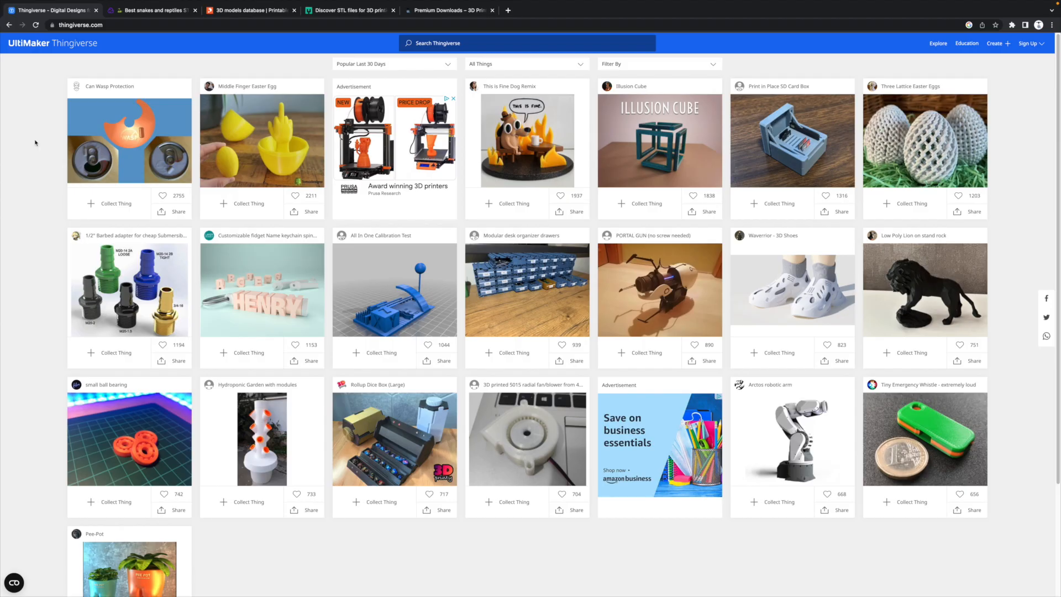
{"action": "mouse_move", "coordinate": [81, 32]}
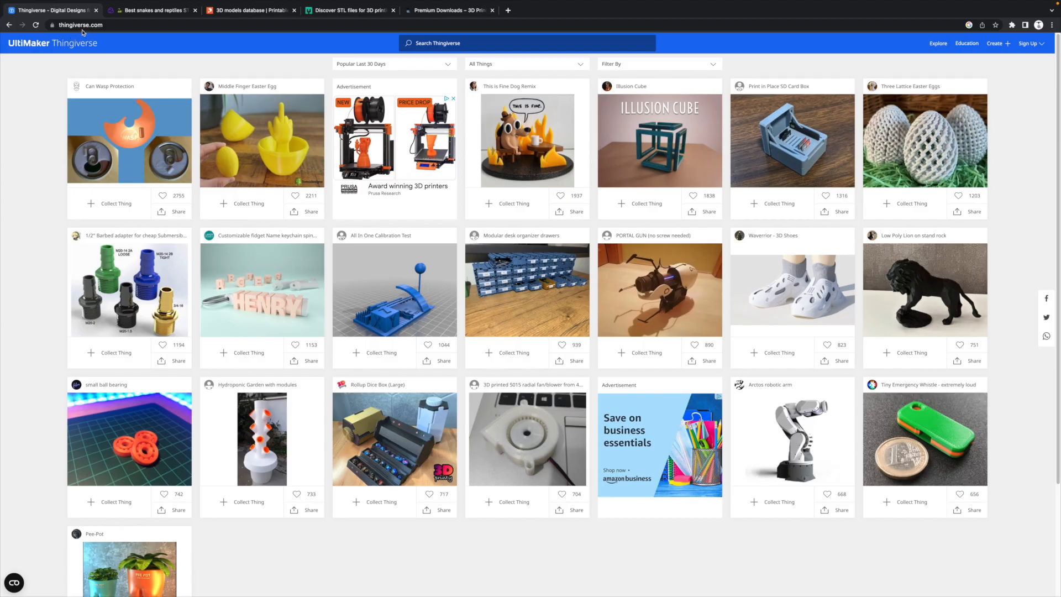
- Browse from the Cults3D reptiles page to MyMiniFactory's gadget and electronics model listings
{"action": "left_click", "coordinate": [153, 10]}
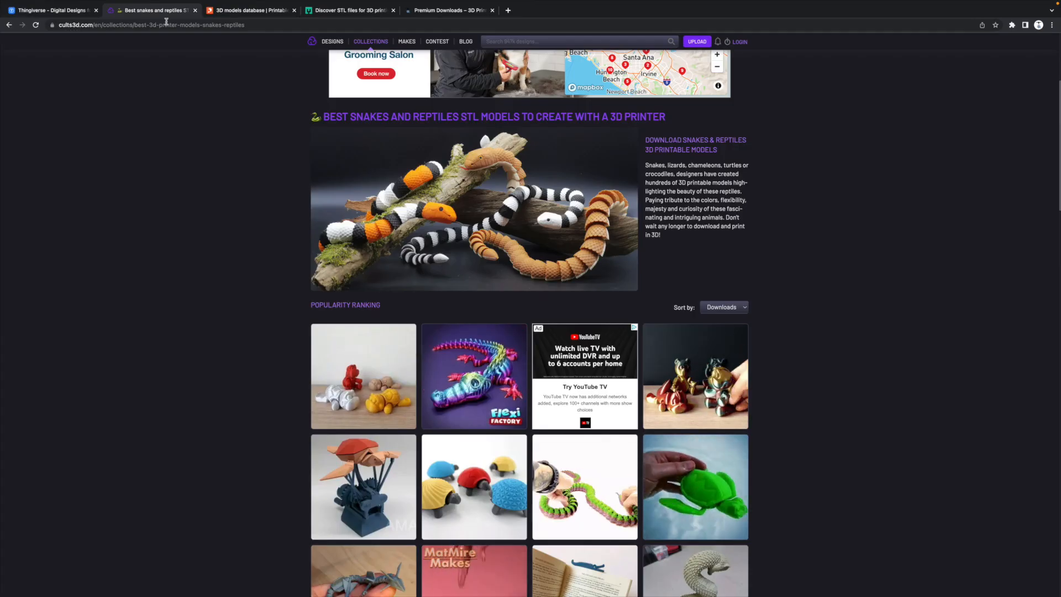
{"action": "left_click", "coordinate": [348, 10]}
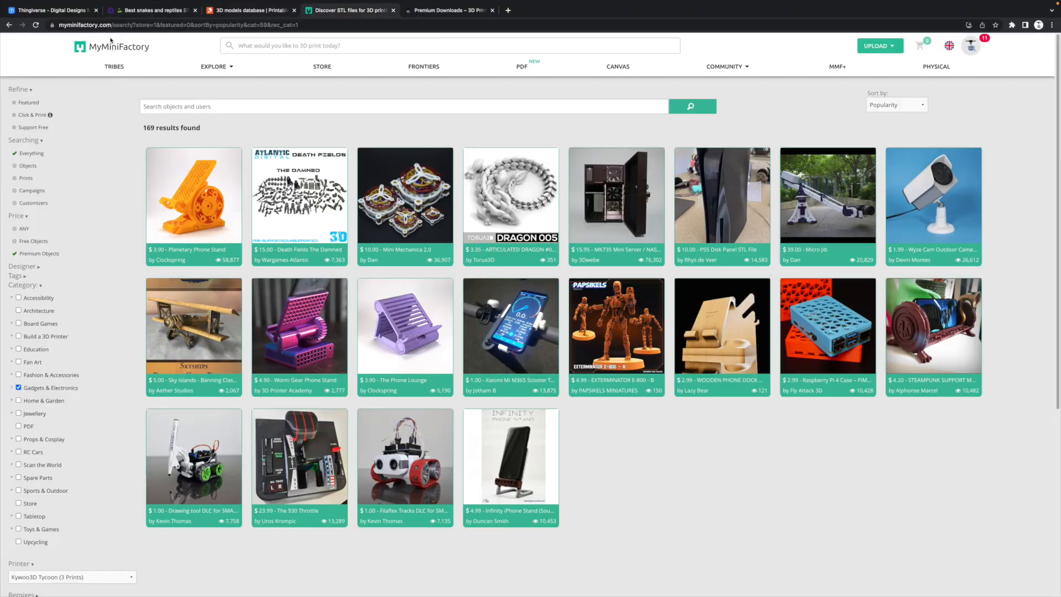
{"action": "left_click", "coordinate": [448, 10]}
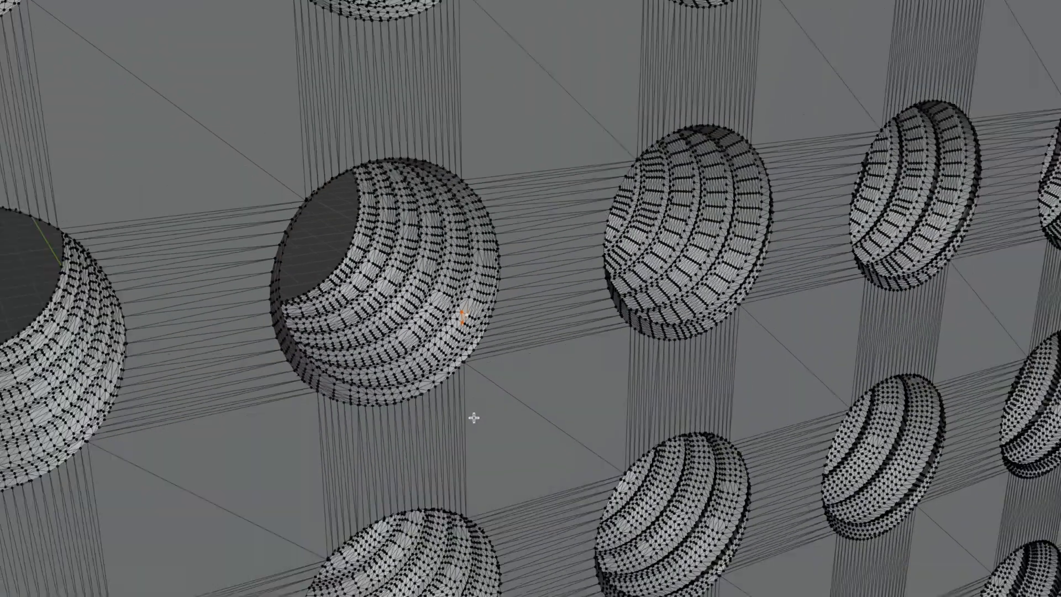
{"action": "scroll", "scroll_direction": "down", "scroll_amount": 3}
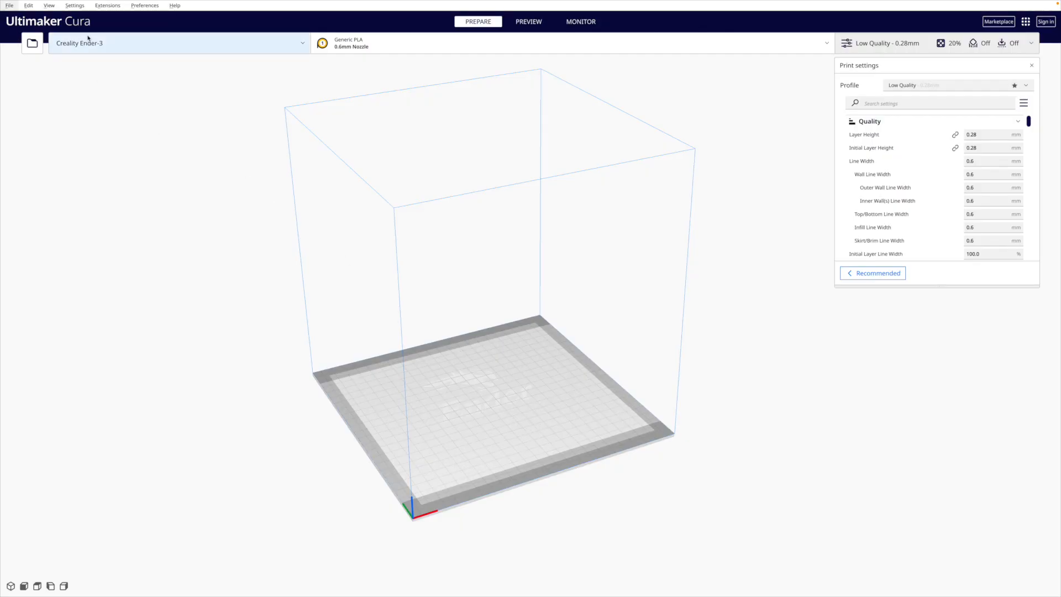
{"action": "mouse_move", "coordinate": [194, 288]}
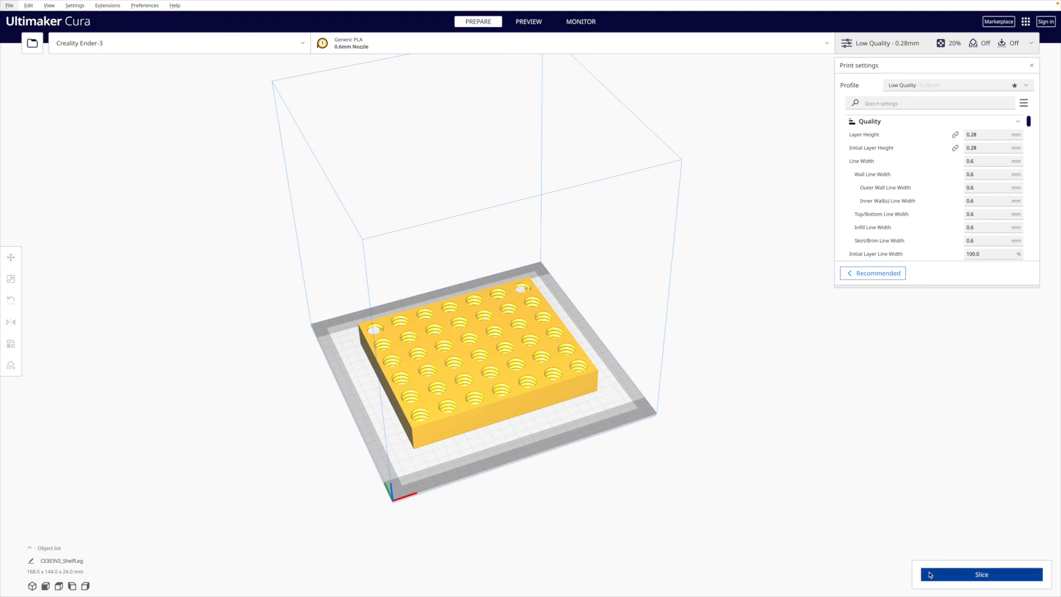
- Slice the pegboard for a 13 h 10 min print and review the walls, top/bottom and 20% cubic infill settings
{"action": "left_click", "coordinate": [980, 574]}
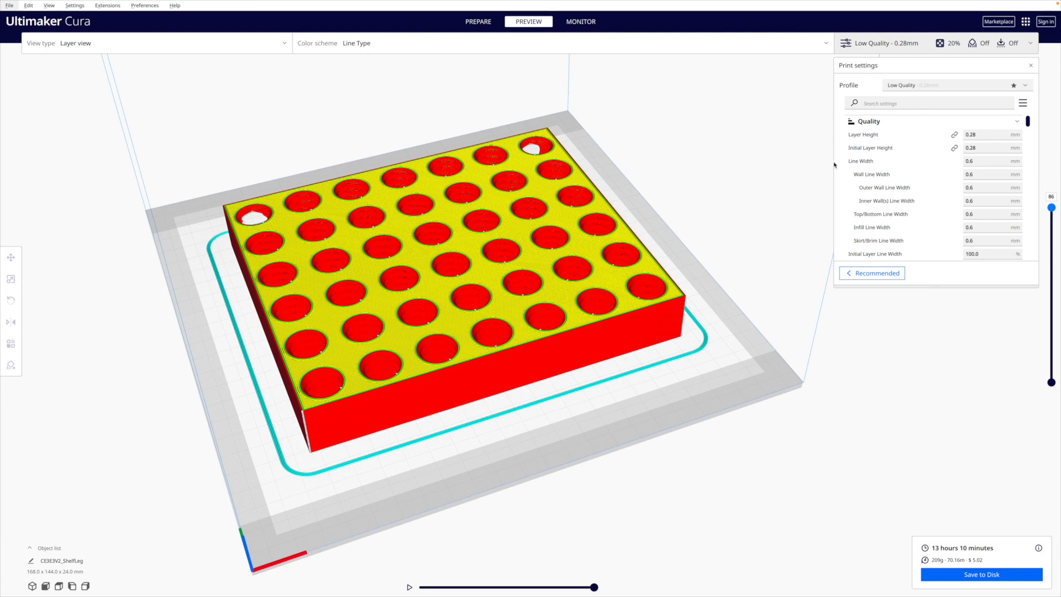
{"action": "scroll", "scroll_direction": "down", "scroll_amount": 3}
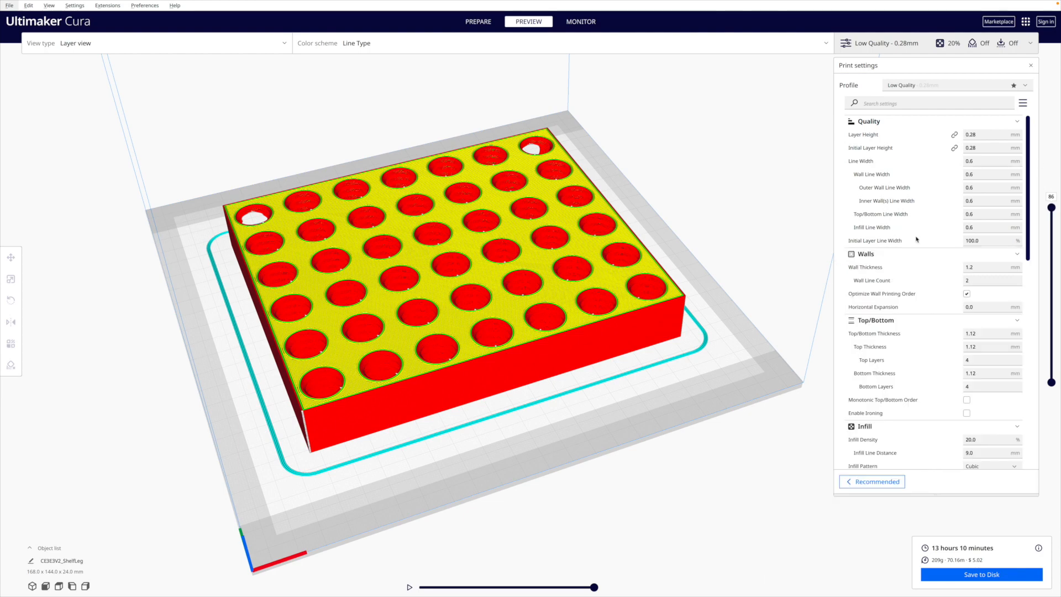
{"action": "mouse_move", "coordinate": [740, 195]}
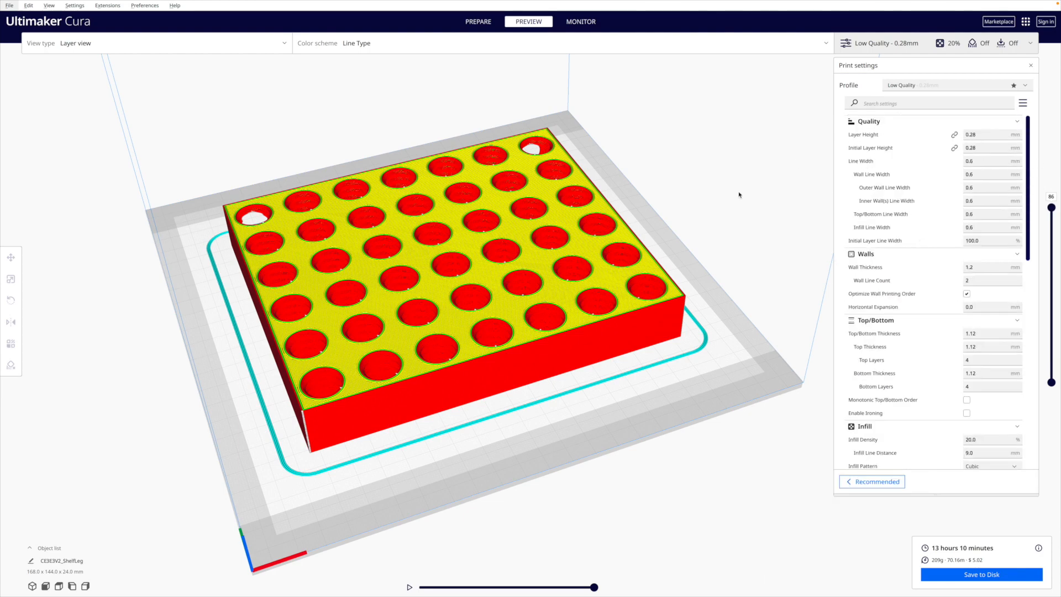